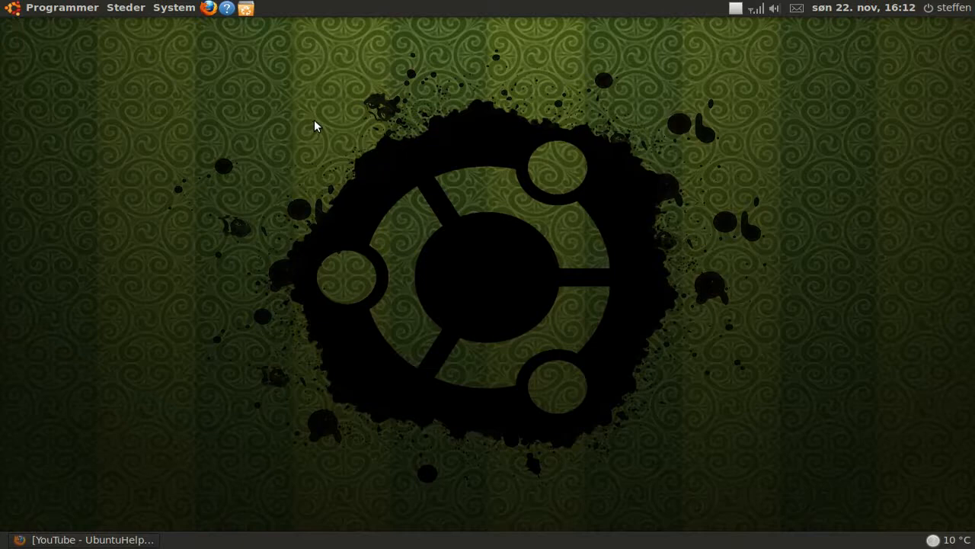
pyautogui.moveTo(322, 107)
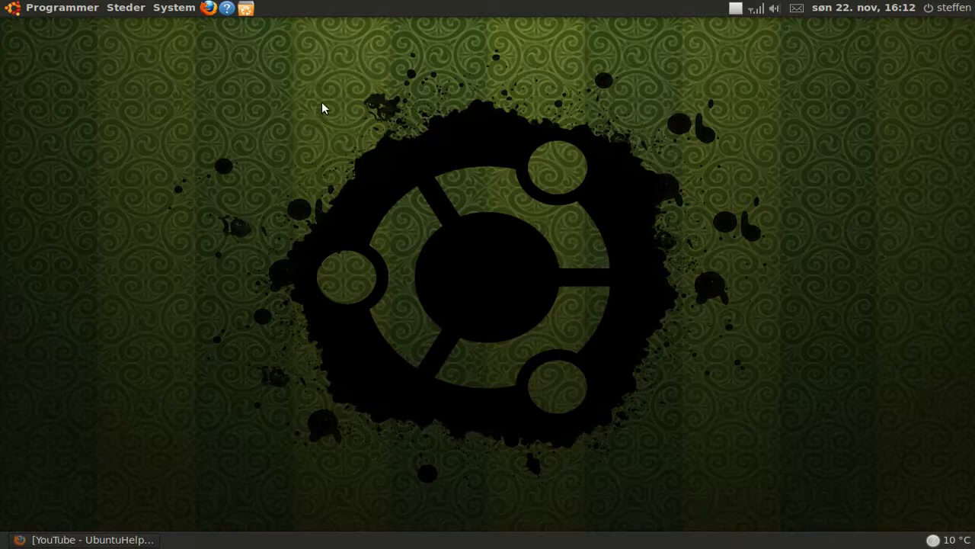
pyautogui.moveTo(80, 17)
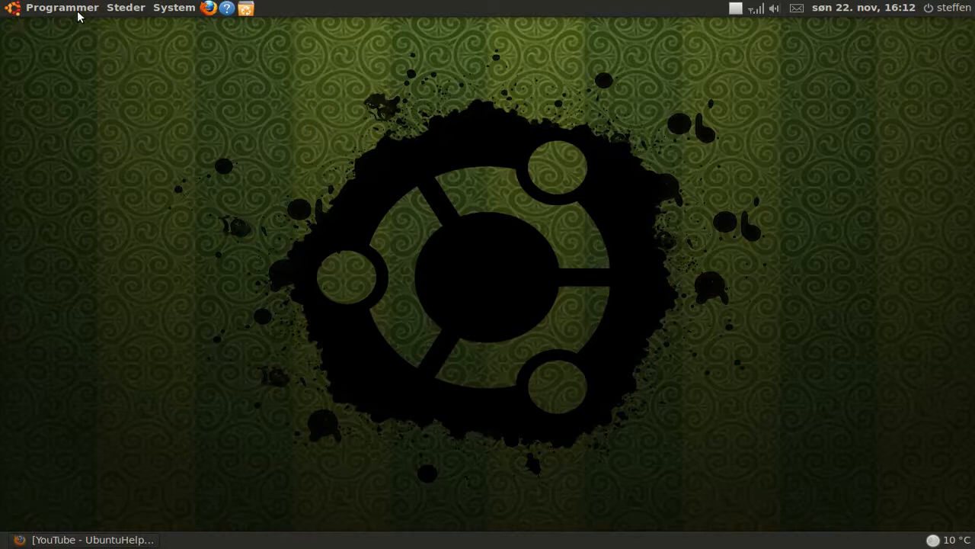
# Launch PlayOnLinux from the Programmer > Spil applications menu.
pyautogui.click(62, 8)
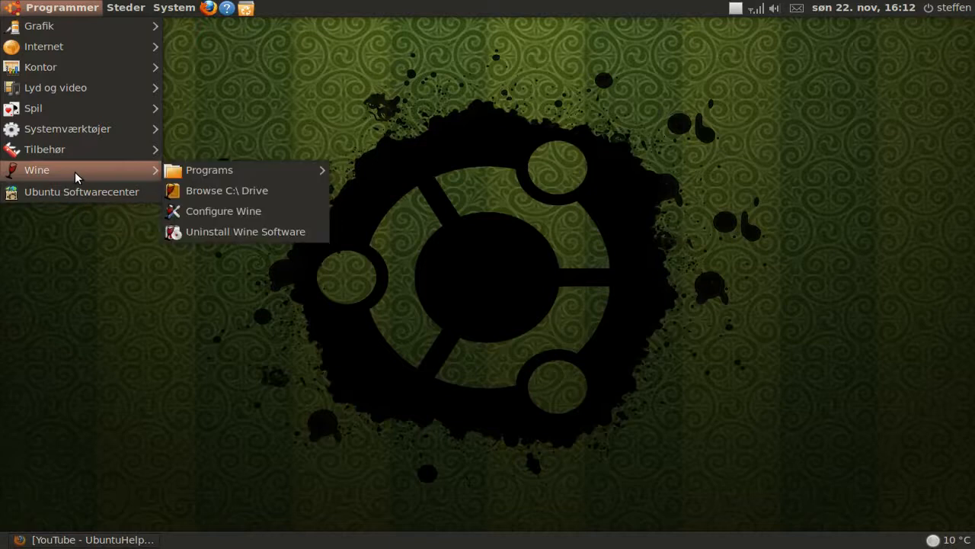
pyautogui.moveTo(88, 181)
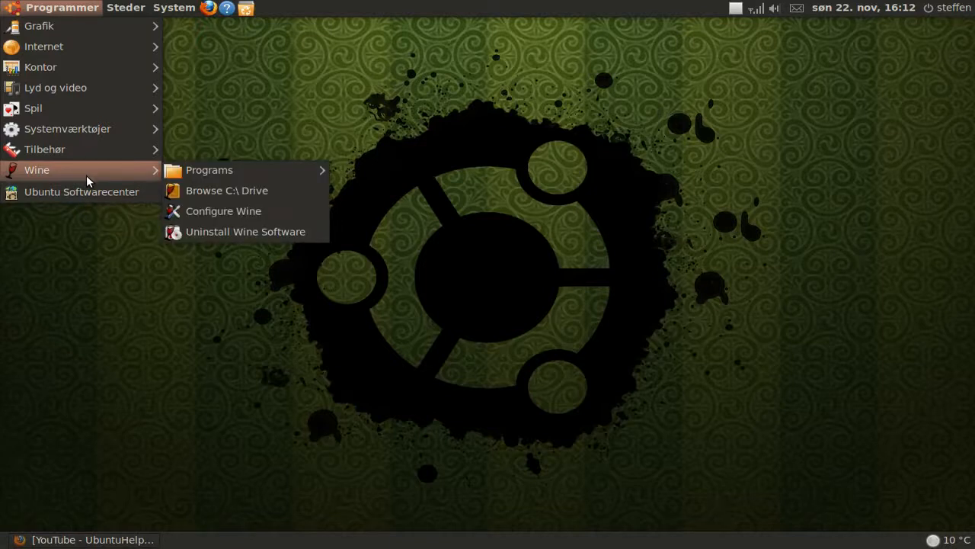
pyautogui.moveTo(107, 182)
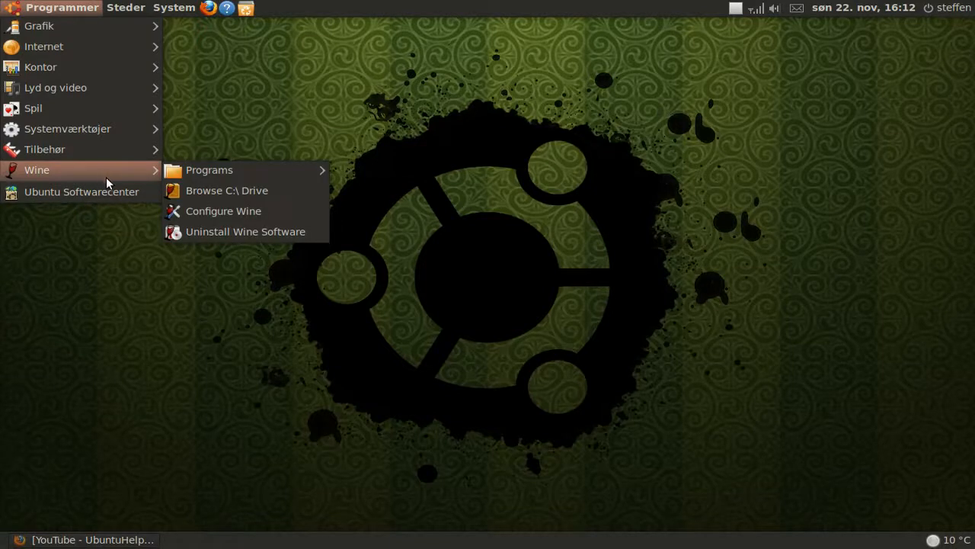
pyautogui.moveTo(144, 181)
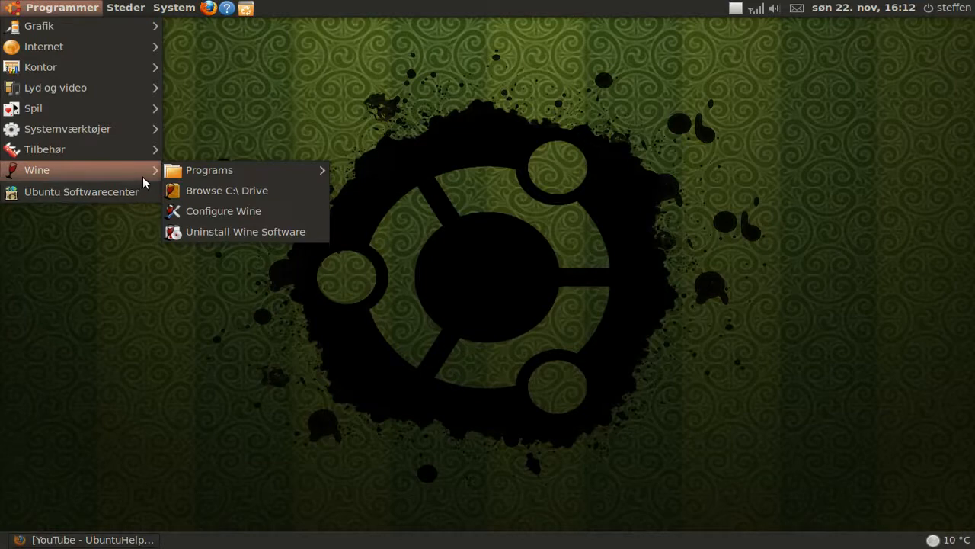
pyautogui.moveTo(227, 190)
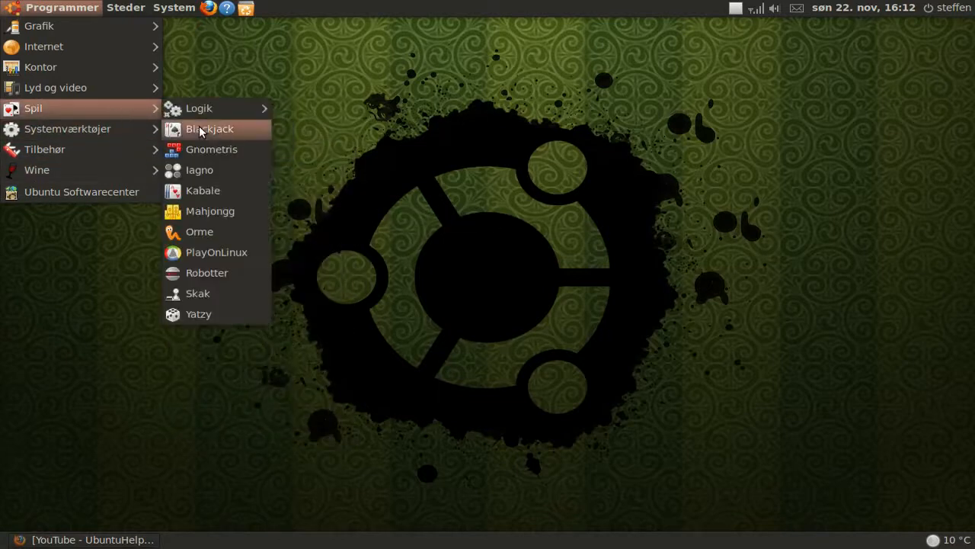
pyautogui.moveTo(210, 211)
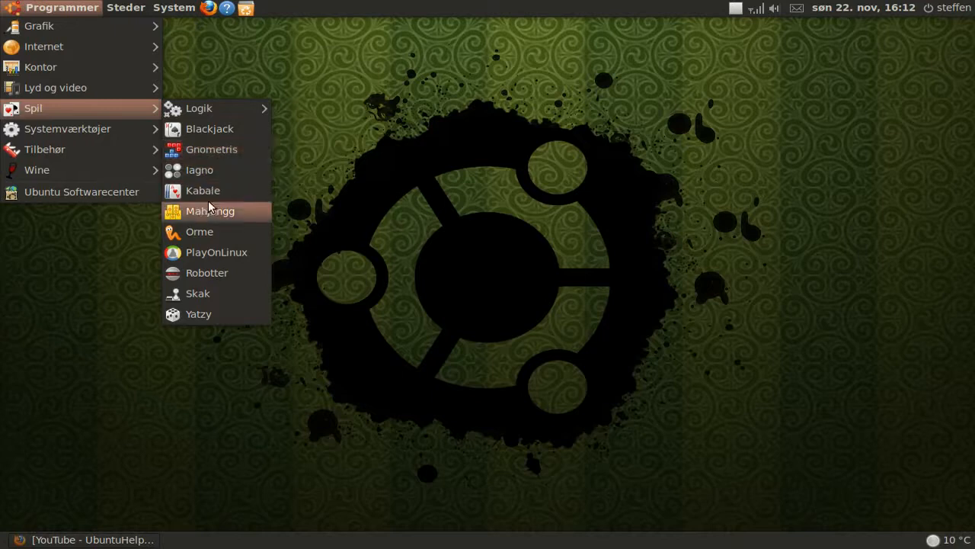
pyautogui.moveTo(225, 252)
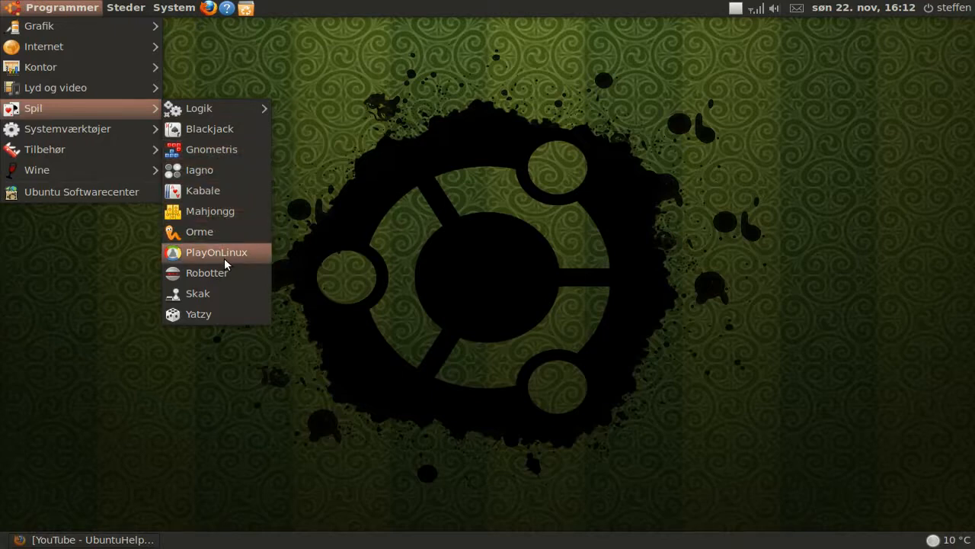
pyautogui.moveTo(216, 252)
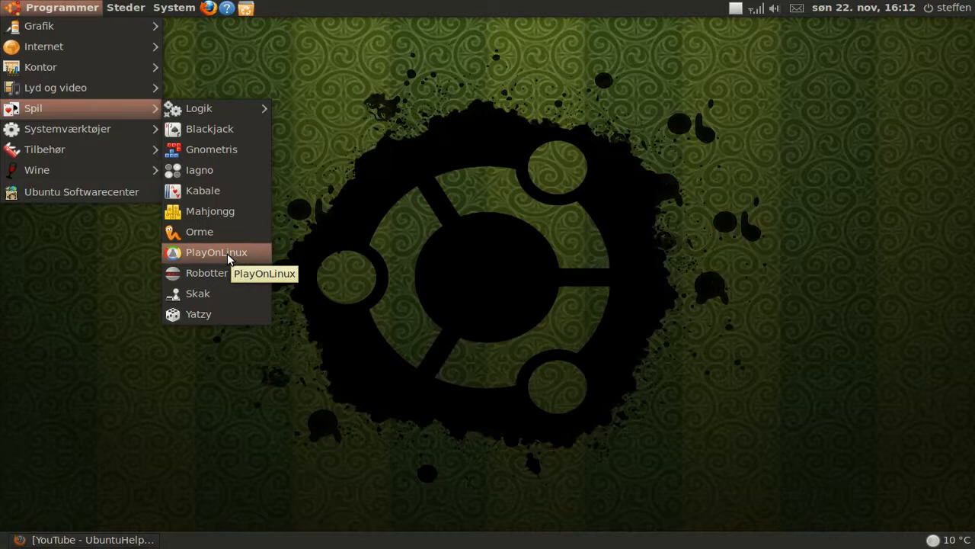
pyautogui.click(276, 163)
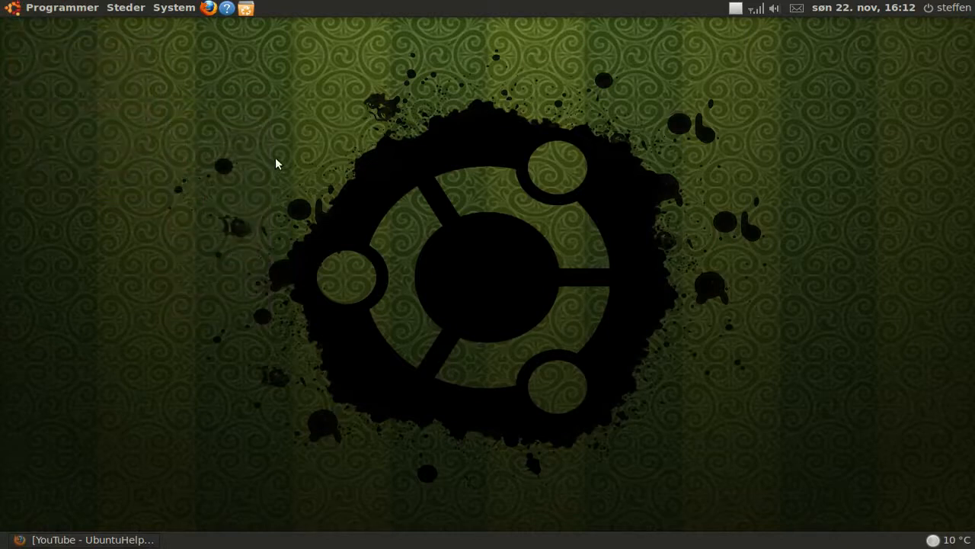
pyautogui.moveTo(257, 175)
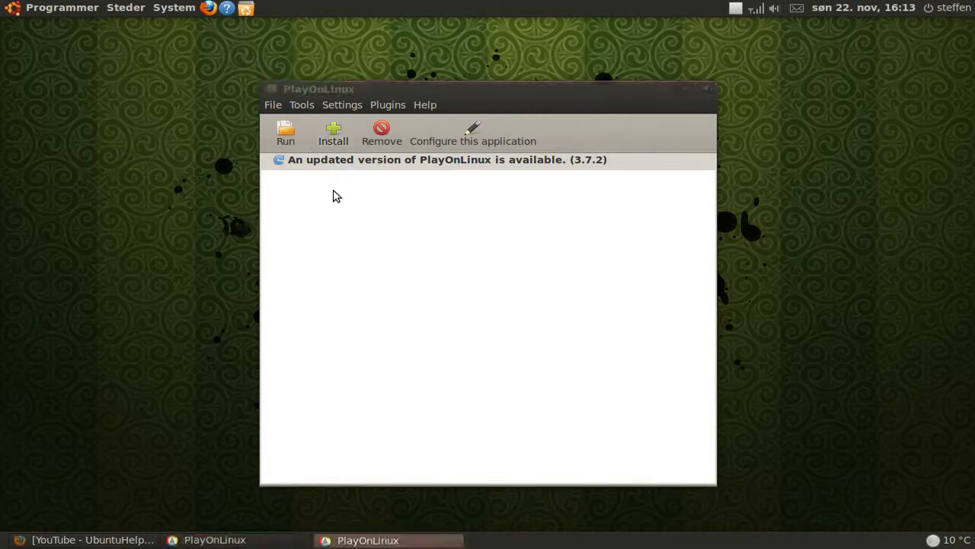
# Open PlayOnLinux's install window listing software categories from Accessories to Other.
pyautogui.click(333, 134)
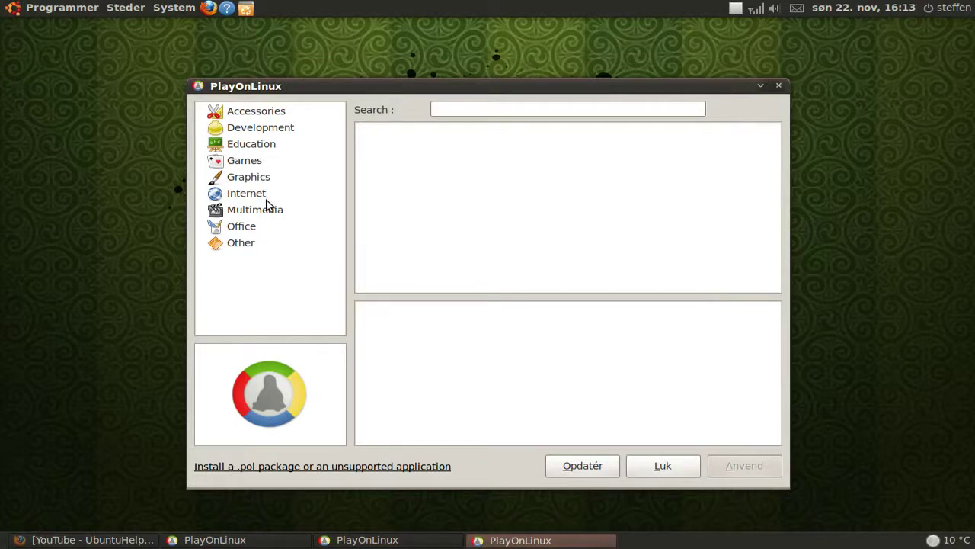
pyautogui.moveTo(253, 137)
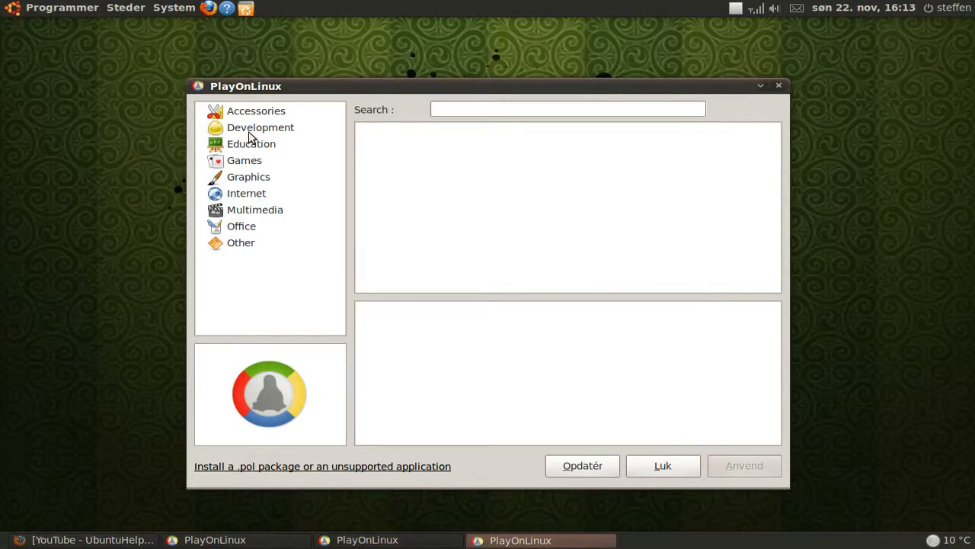
pyautogui.moveTo(250, 242)
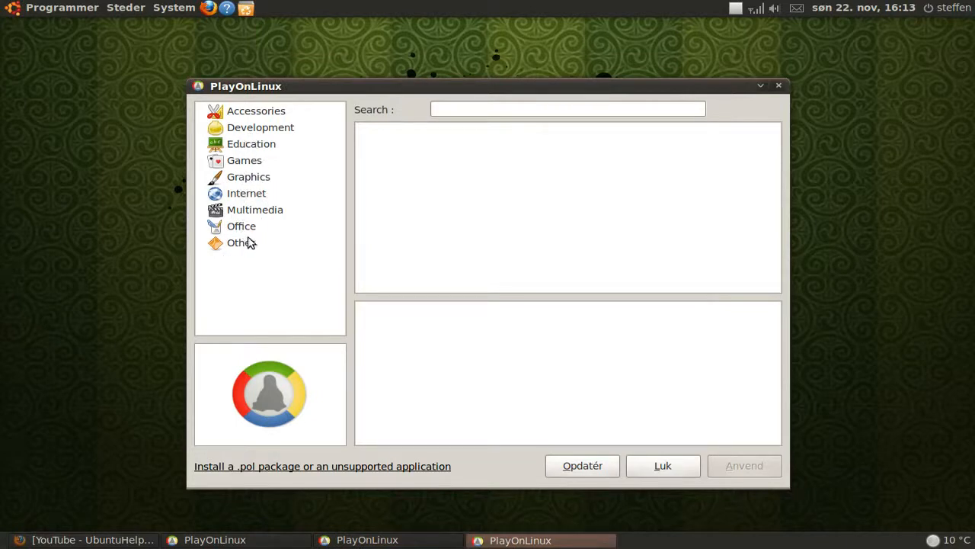
pyautogui.moveTo(254, 166)
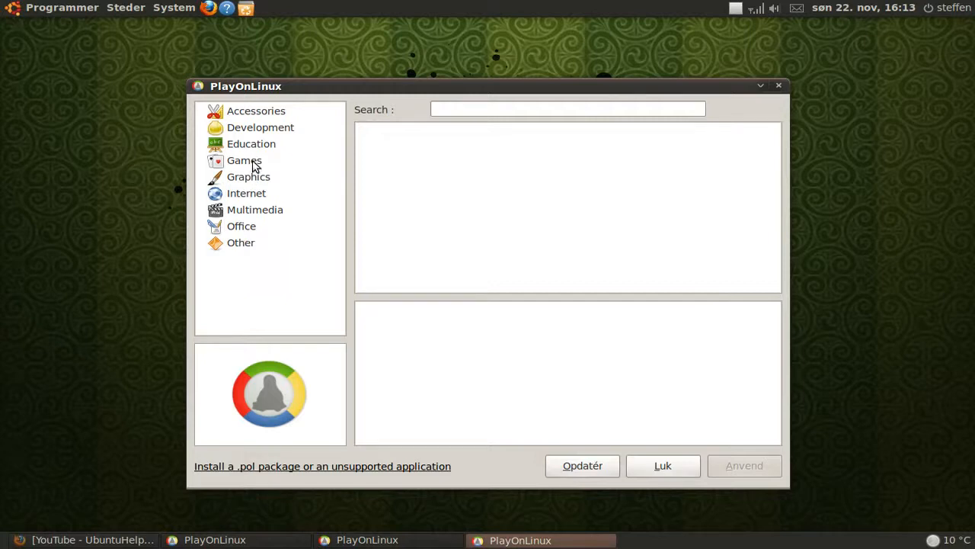
# Browse the Games catalogue from Hitman to World in Conflict, then show the Office programs.
pyautogui.click(244, 160)
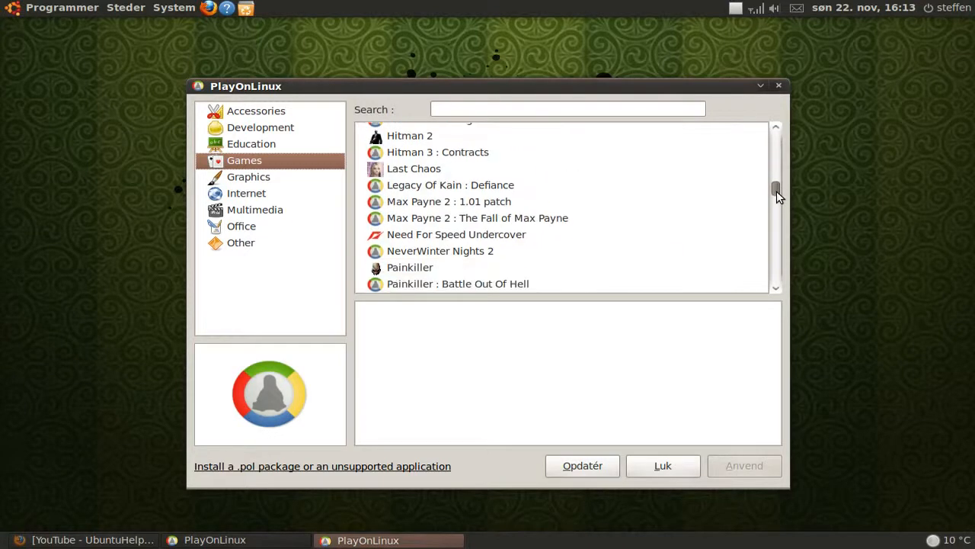
pyautogui.scroll(-3)
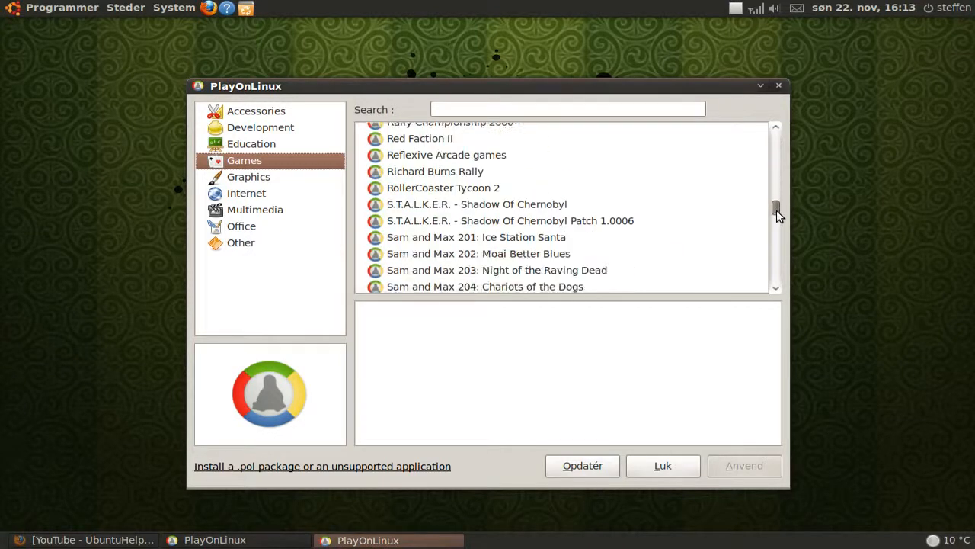
pyautogui.scroll(-3)
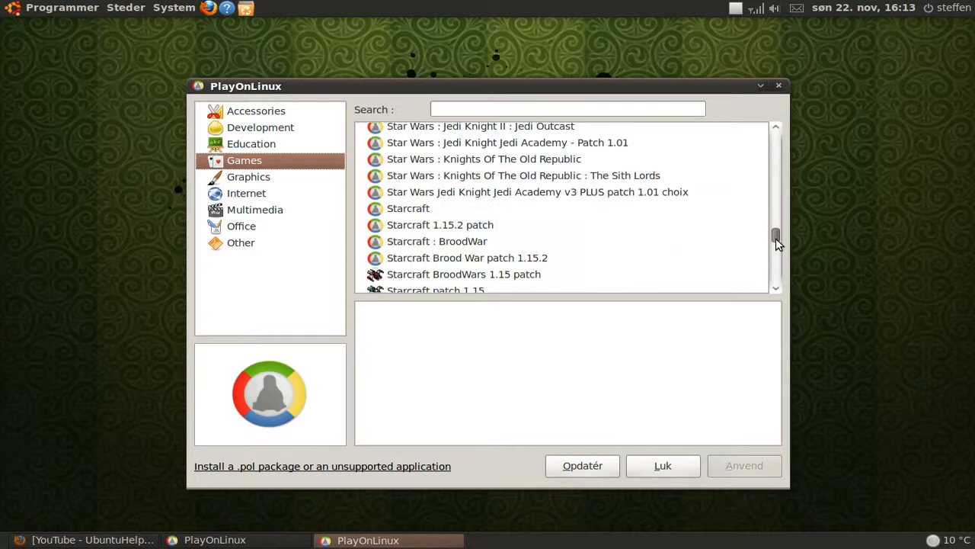
pyautogui.scroll(-3)
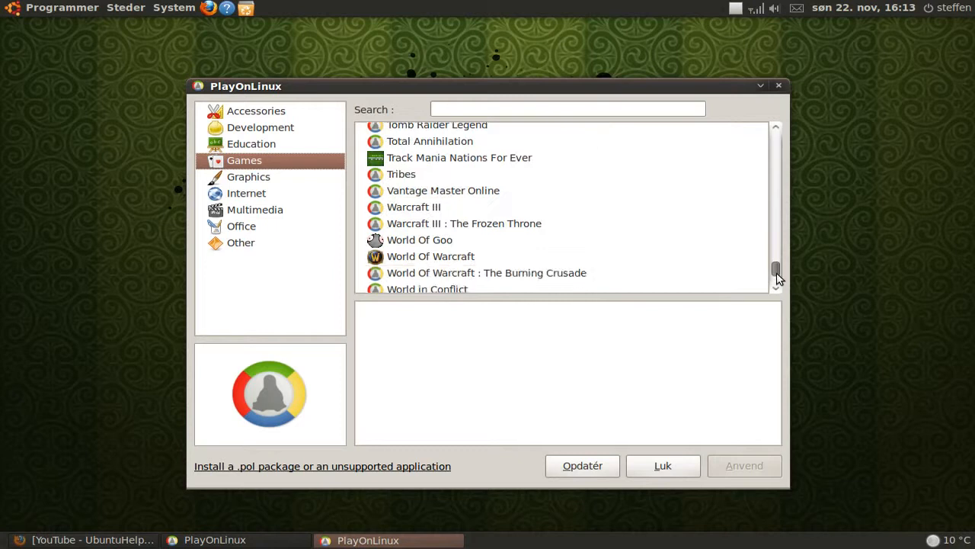
pyautogui.scroll(3)
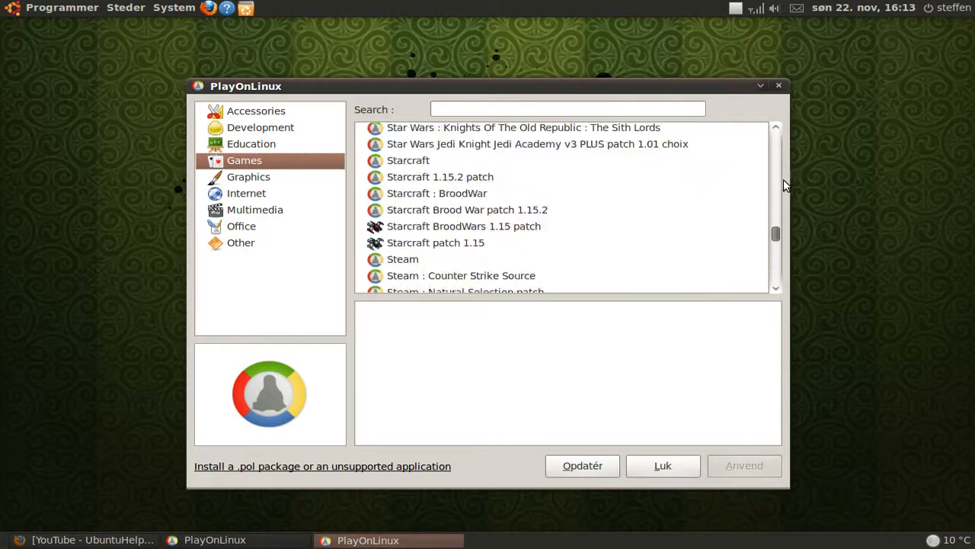
pyautogui.click(241, 226)
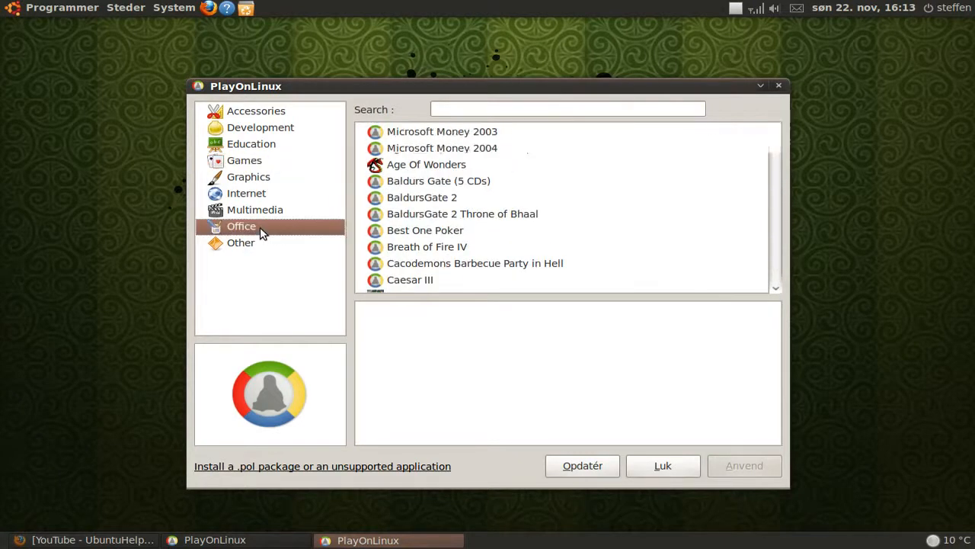
# Check the Internet browsers, then list Multimedia programs from Guitar Pro to iTunes.
pyautogui.click(241, 226)
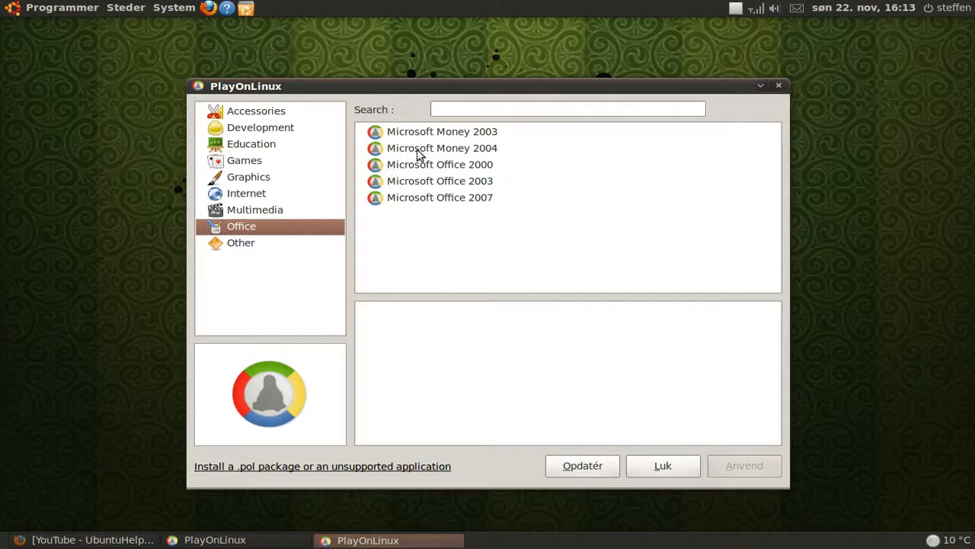
pyautogui.moveTo(438, 172)
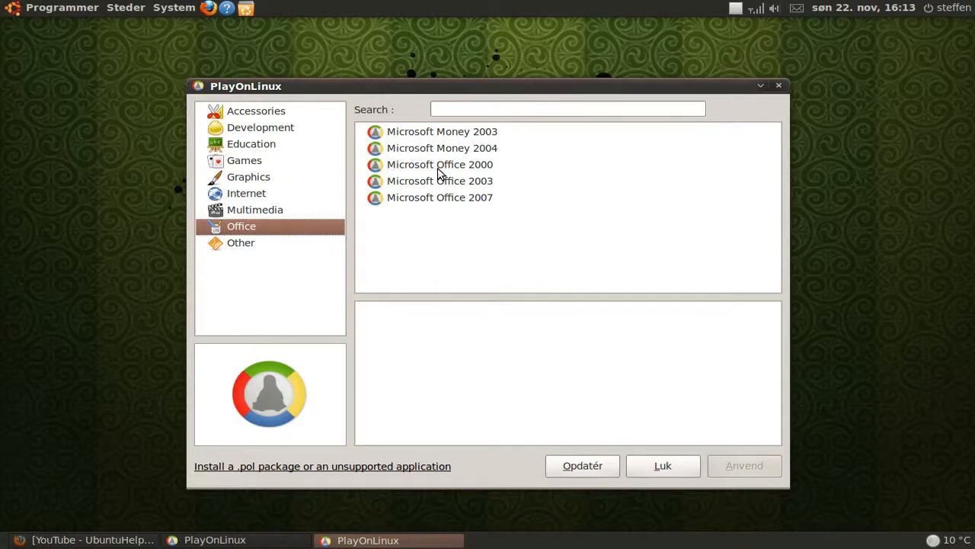
pyautogui.moveTo(298, 181)
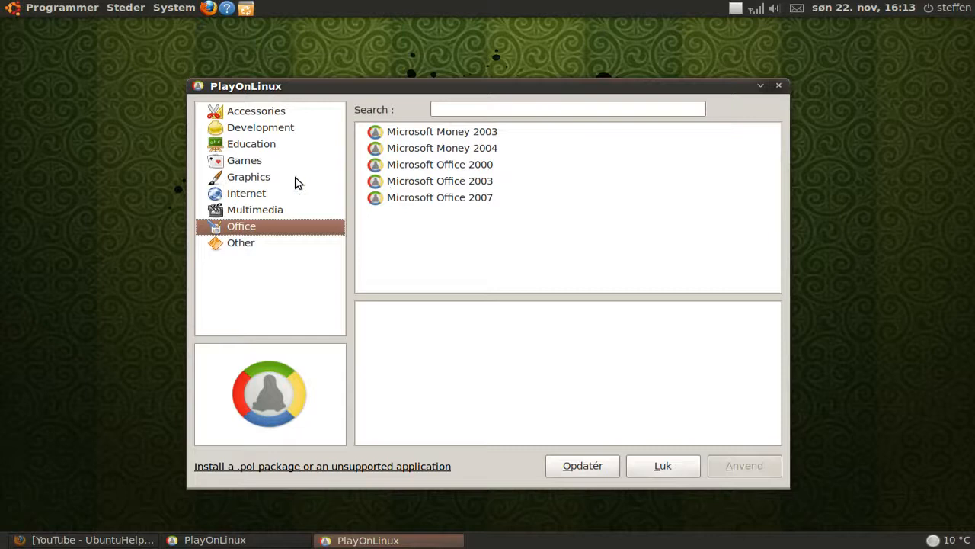
pyautogui.click(246, 192)
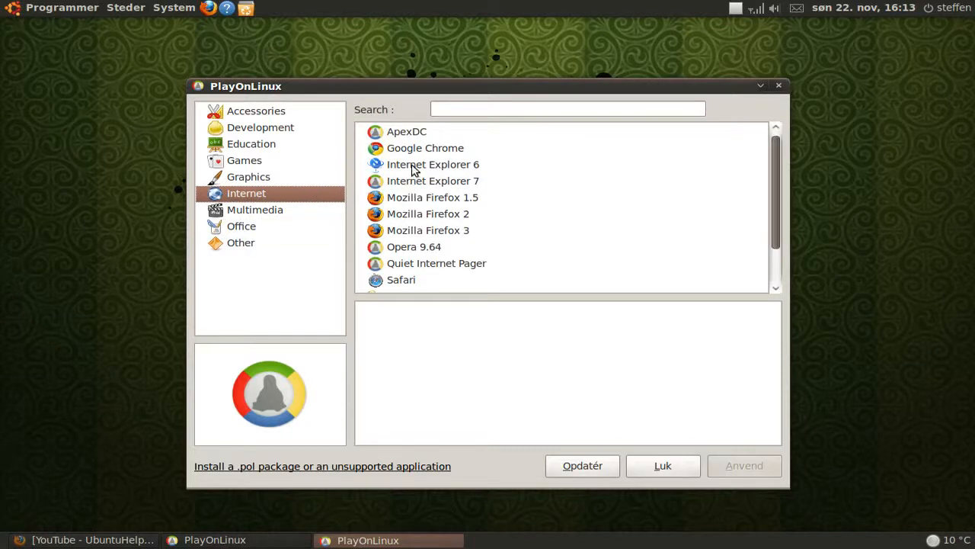
pyautogui.moveTo(395, 302)
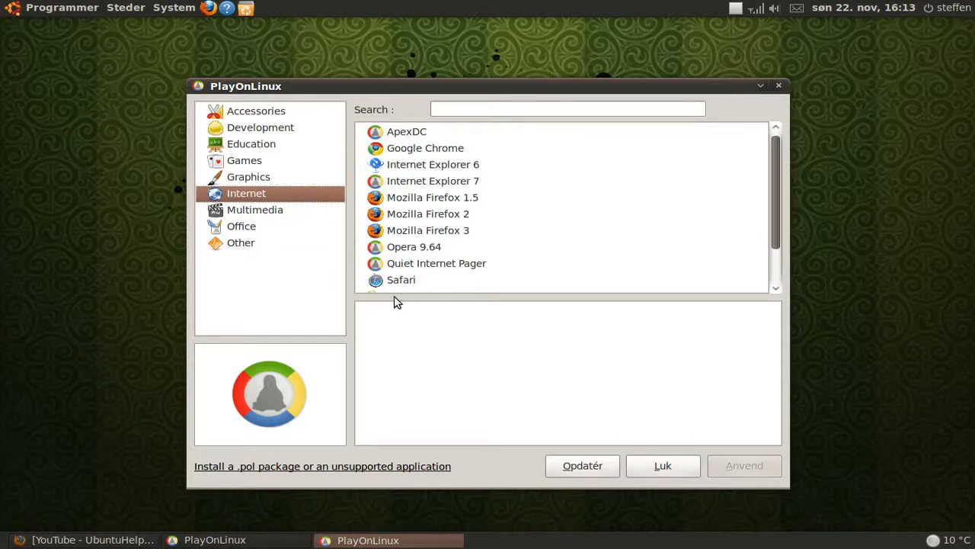
pyautogui.click(254, 210)
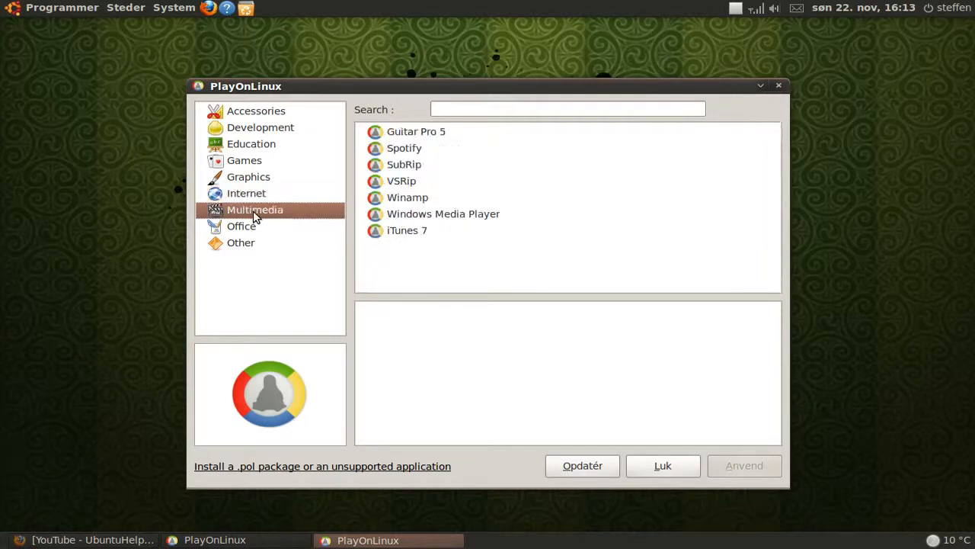
pyautogui.moveTo(395, 155)
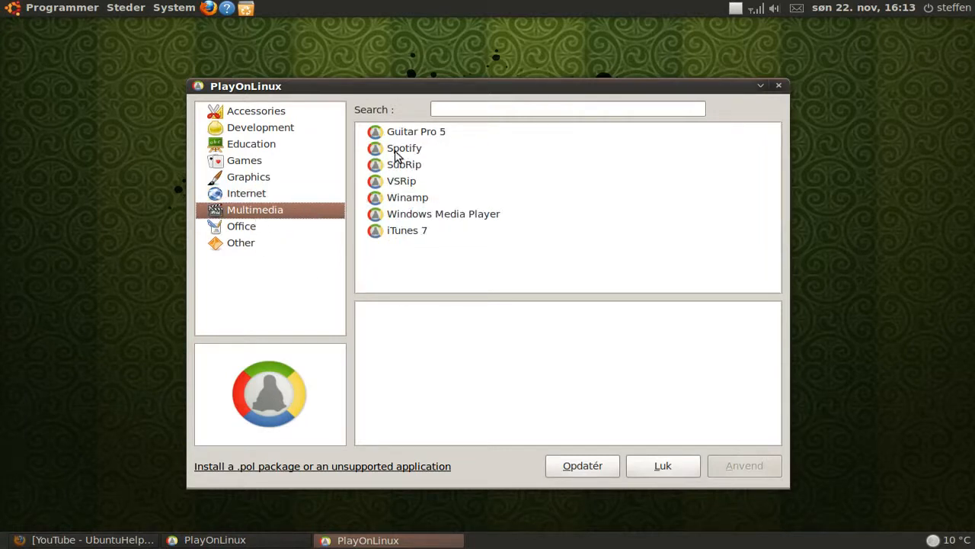
pyautogui.moveTo(444, 217)
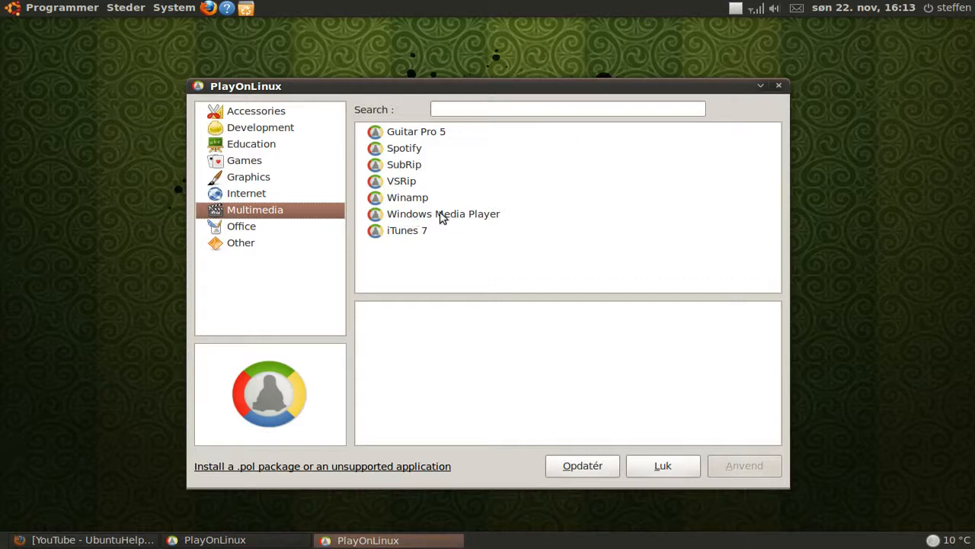
pyautogui.moveTo(371, 232)
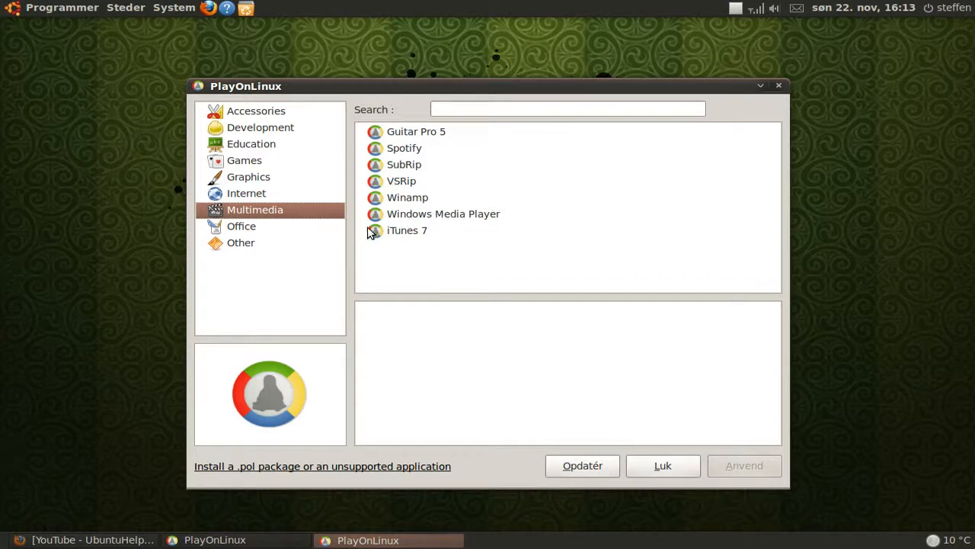
pyautogui.moveTo(408, 234)
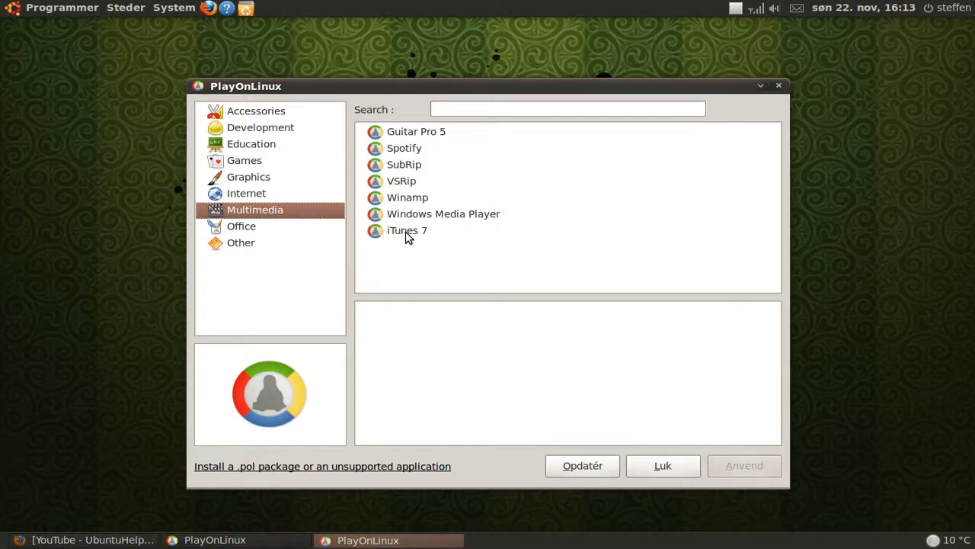
# Select iTunes 7 in the Multimedia list and apply to start its installer.
pyautogui.click(407, 230)
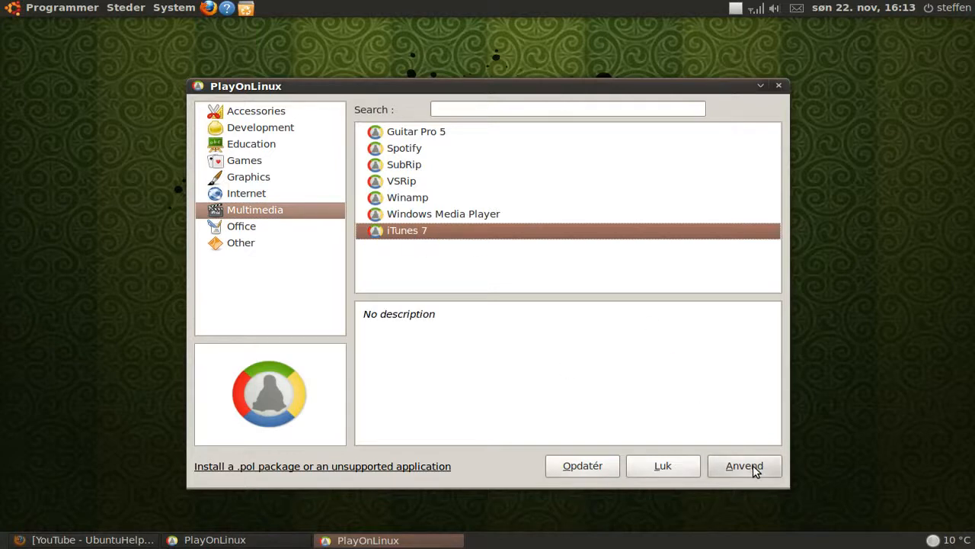
pyautogui.click(744, 466)
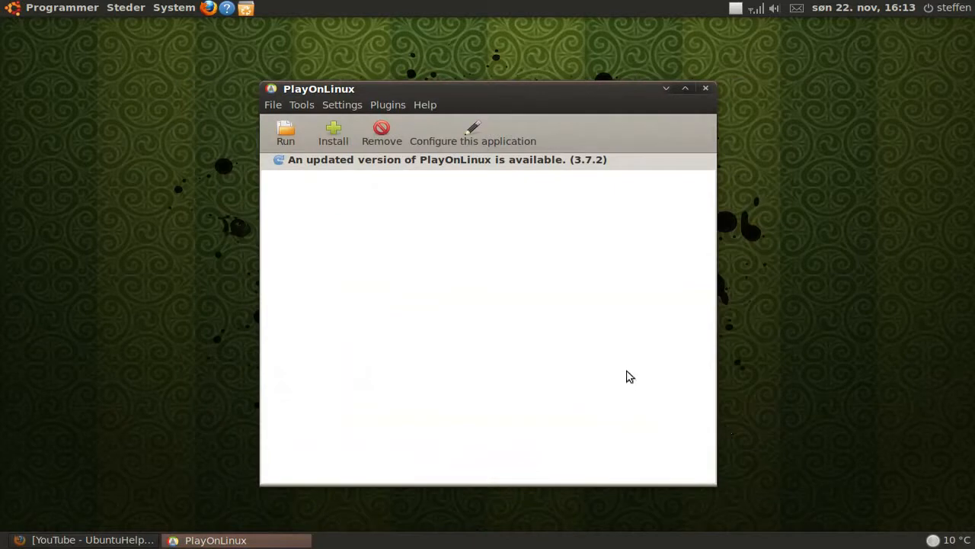
pyautogui.moveTo(555, 353)
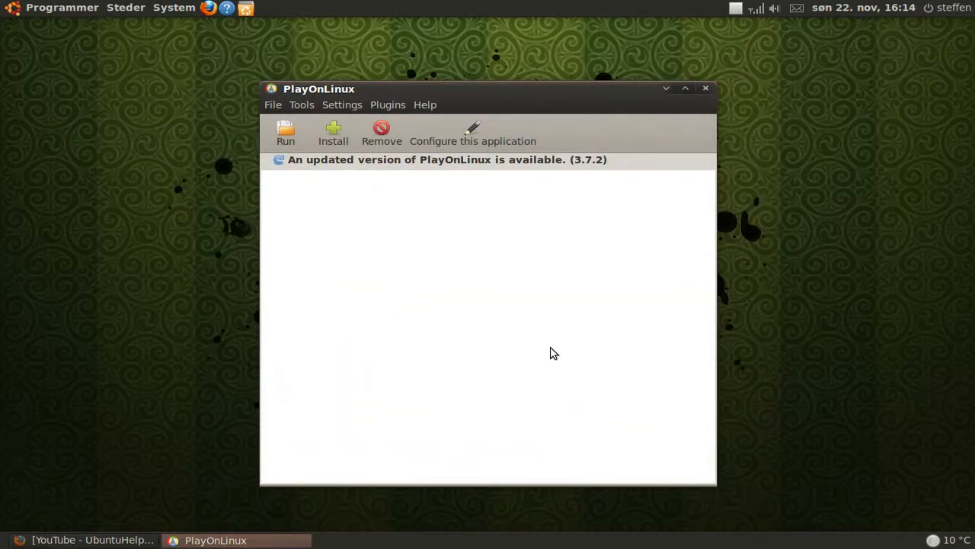
pyautogui.moveTo(547, 349)
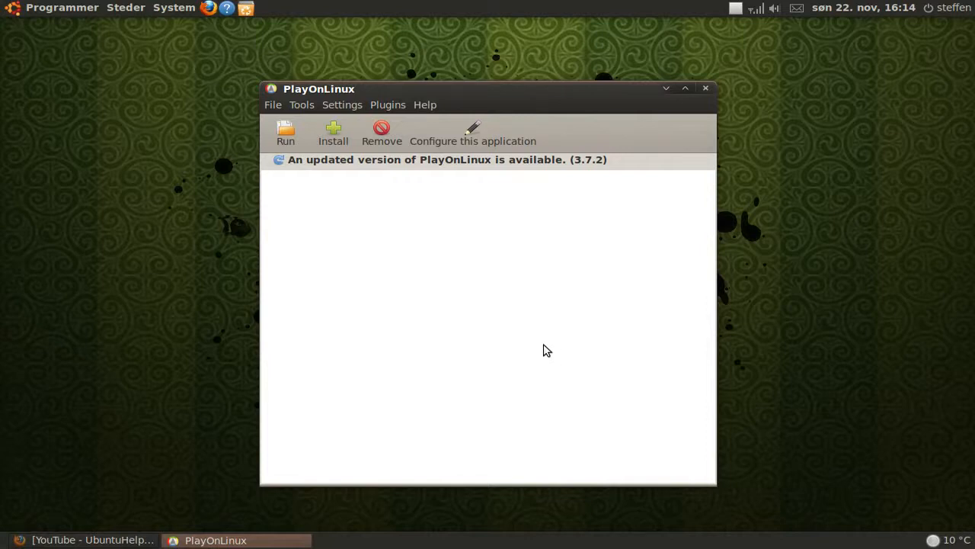
pyautogui.moveTo(540, 350)
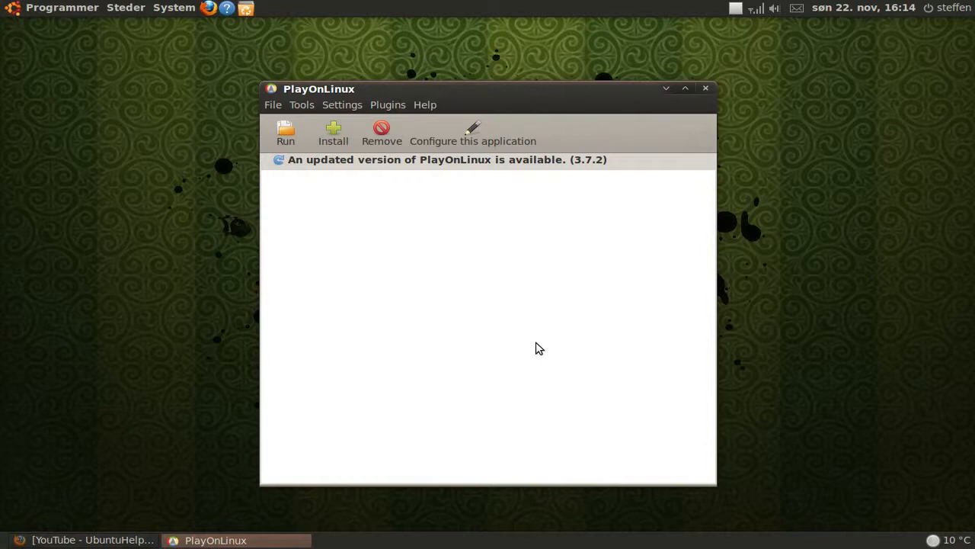
pyautogui.moveTo(535, 341)
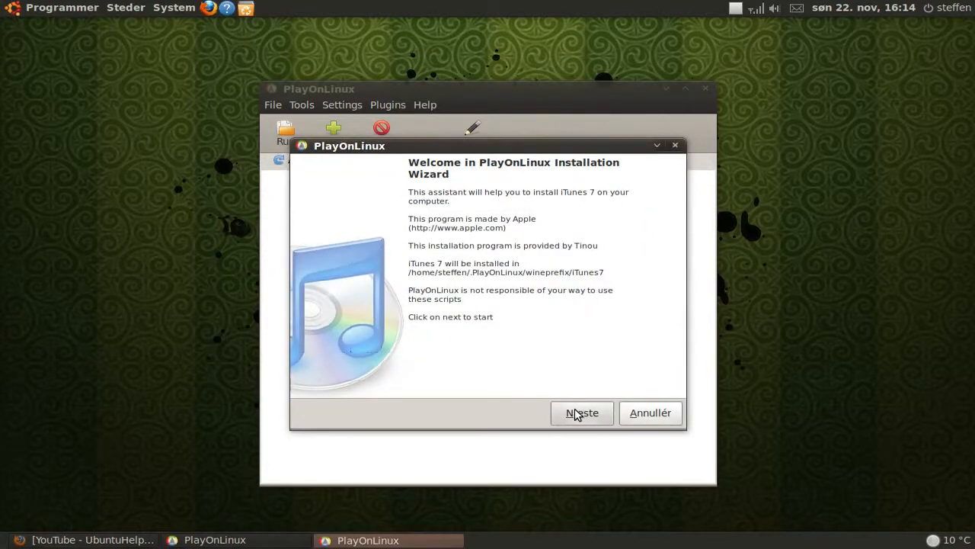
# Continue past the welcome page so the 60 MB iTunes 7 download starts.
pyautogui.click(582, 412)
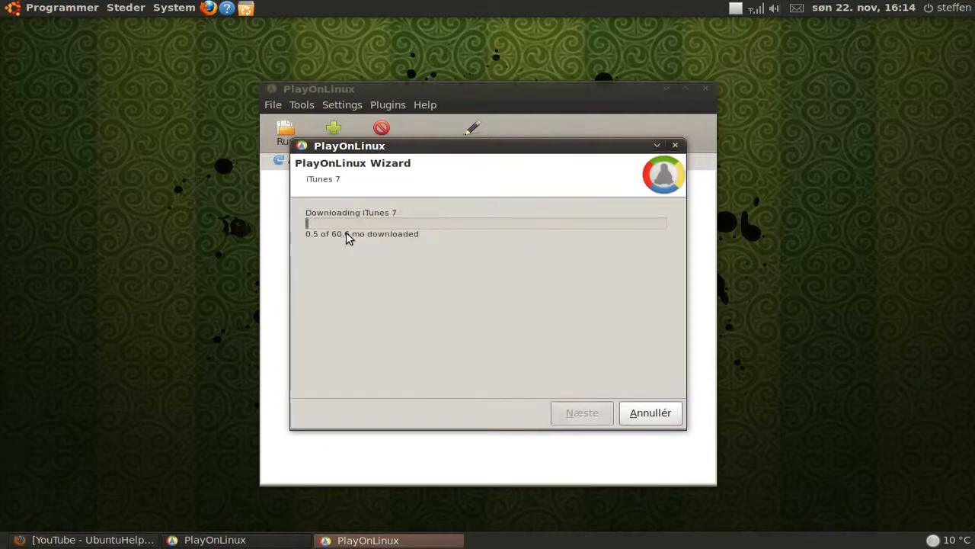
pyautogui.moveTo(529, 335)
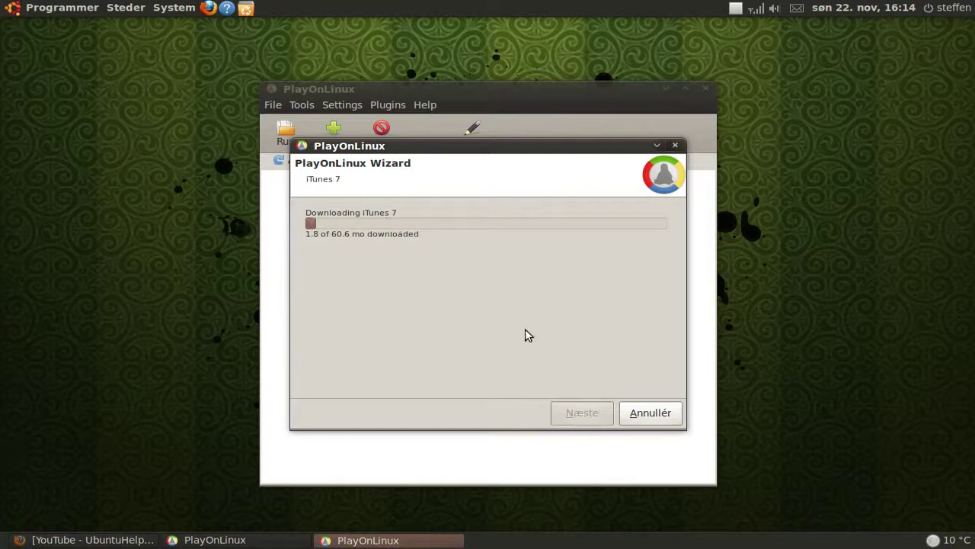
pyautogui.moveTo(739, 9)
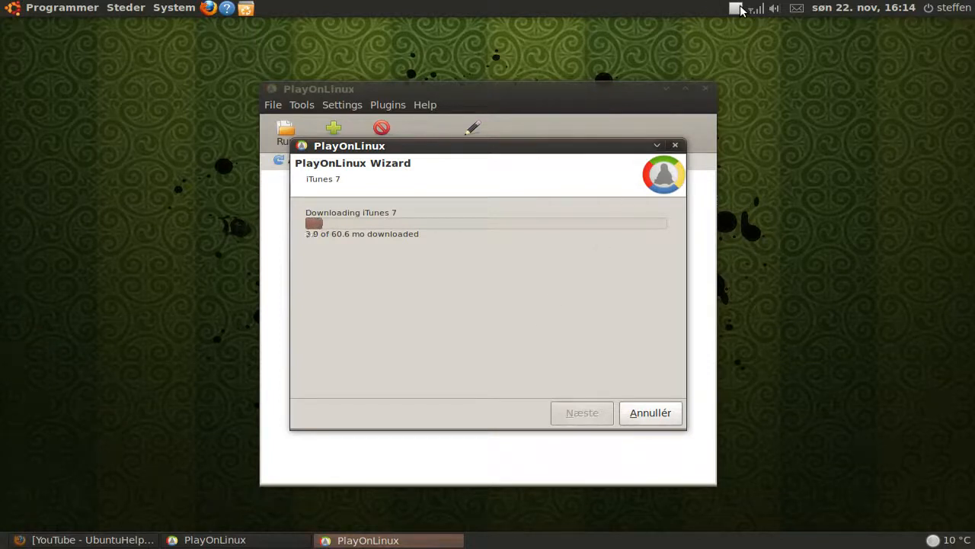